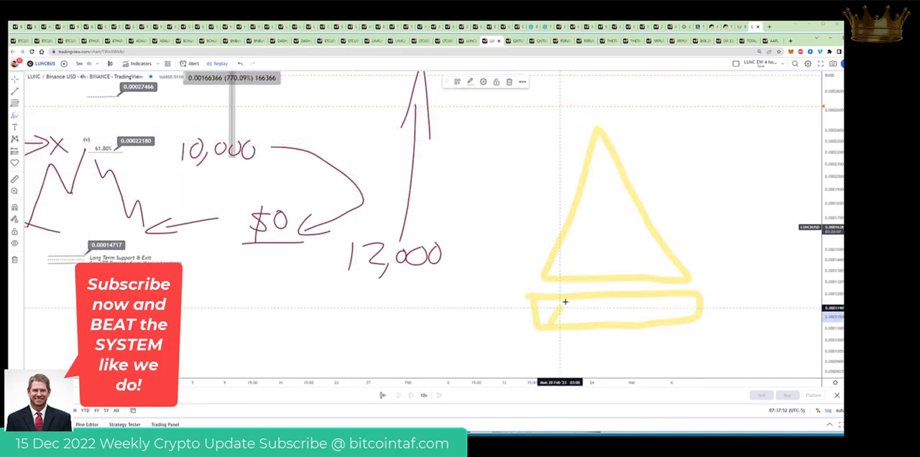
Step: Draw a wavy yellow brush stroke across the pyramid's base rectangle
left_click_drag(550, 319, 689, 309)
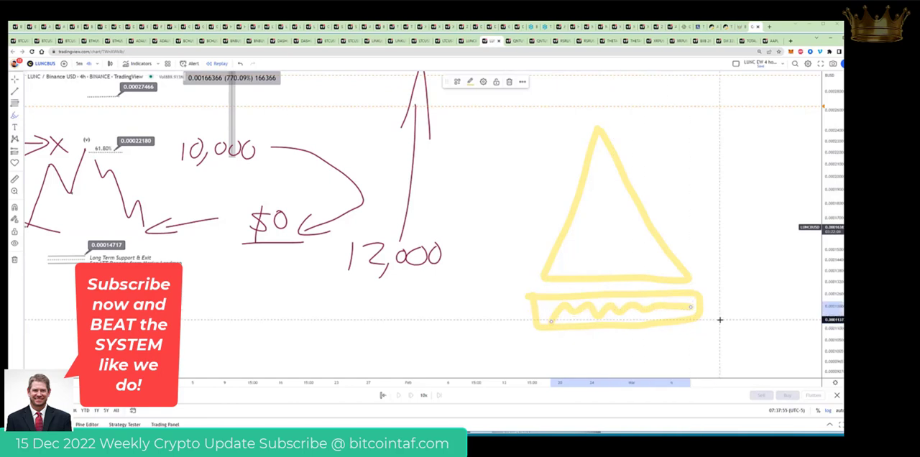
mouse_move(715, 314)
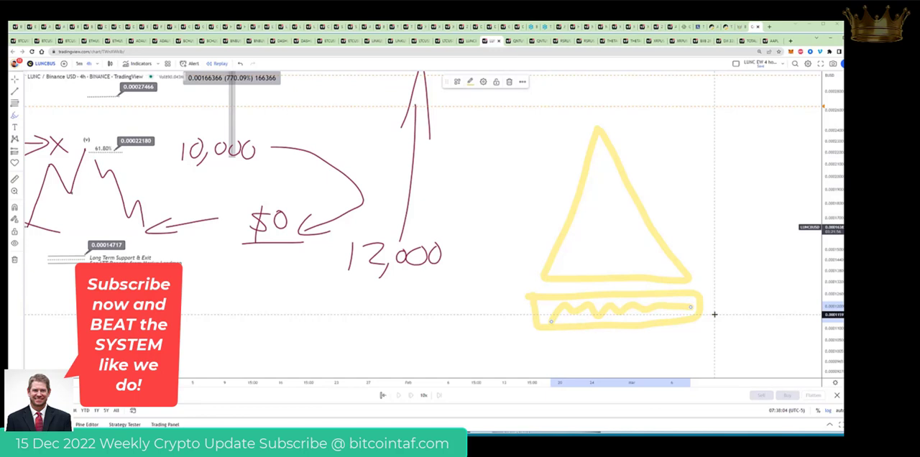
mouse_move(559, 250)
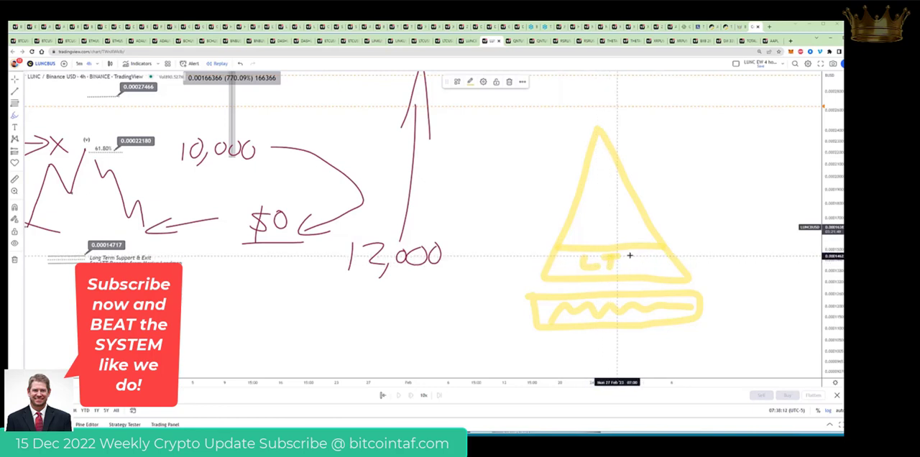
mouse_move(642, 274)
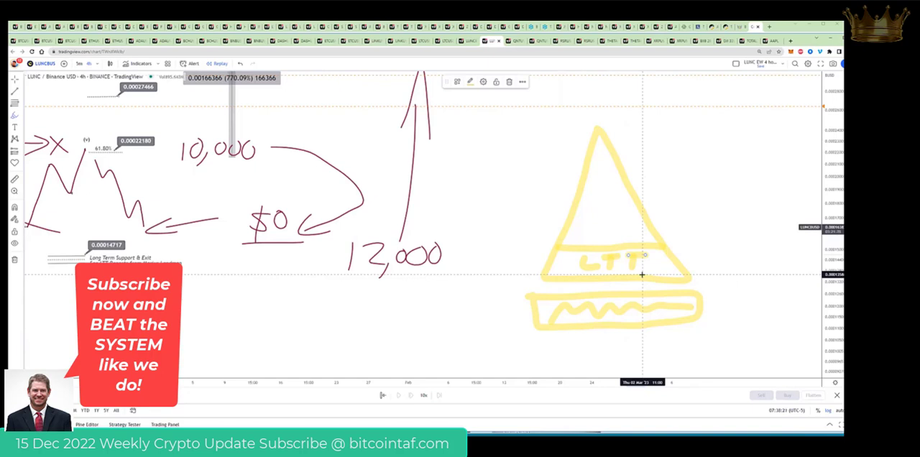
mouse_move(583, 232)
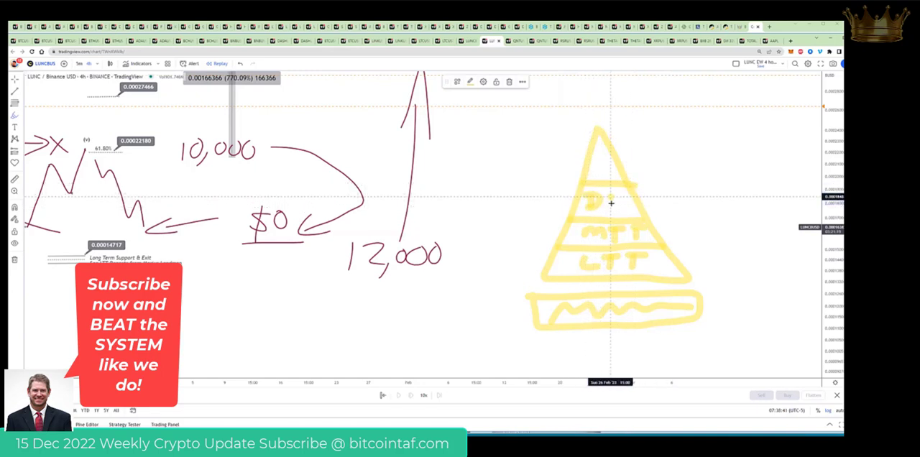
mouse_move(645, 209)
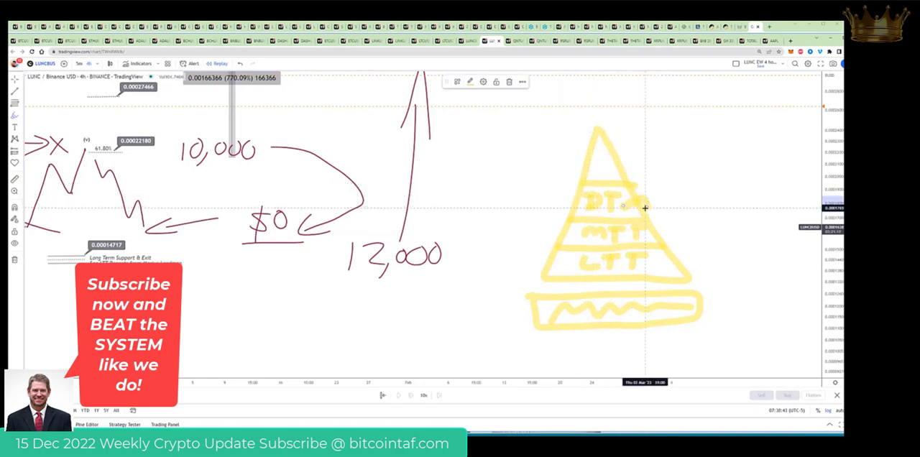
Step: Draw a yellow arrow toward the DTM tier and write 371 beside it
left_click_drag(726, 199, 657, 204)
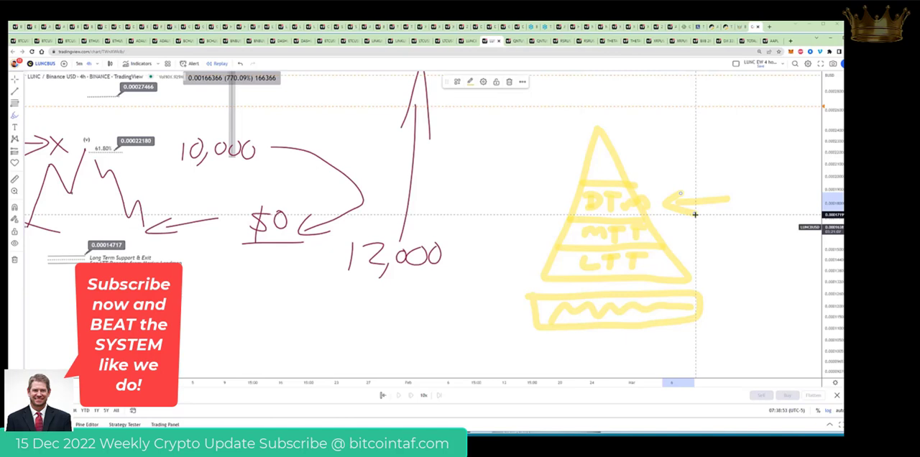
mouse_move(749, 189)
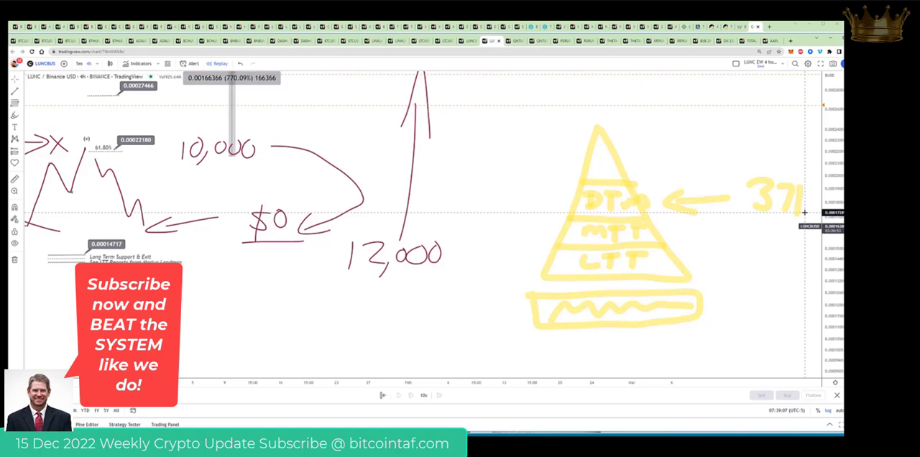
mouse_move(751, 250)
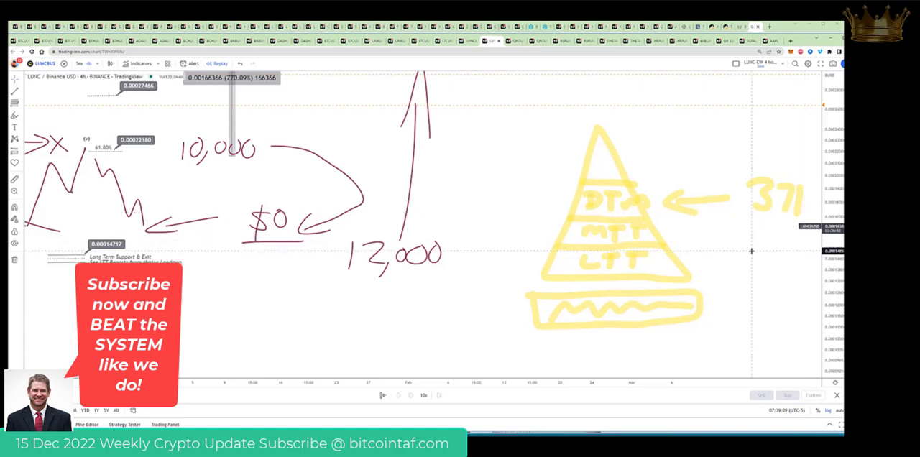
left_click(15, 102)
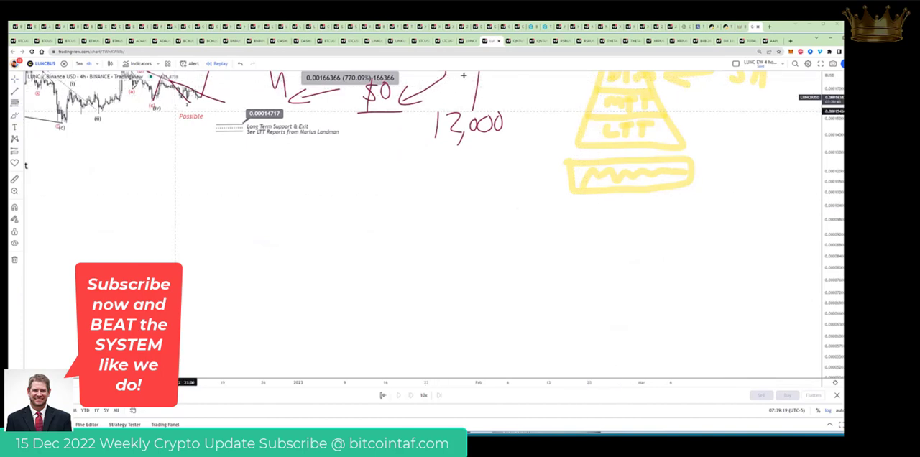
Step: Draw a red curve from the pyramid down and write 25k ÷ 5 = $5
left_click_drag(463, 196, 607, 81)
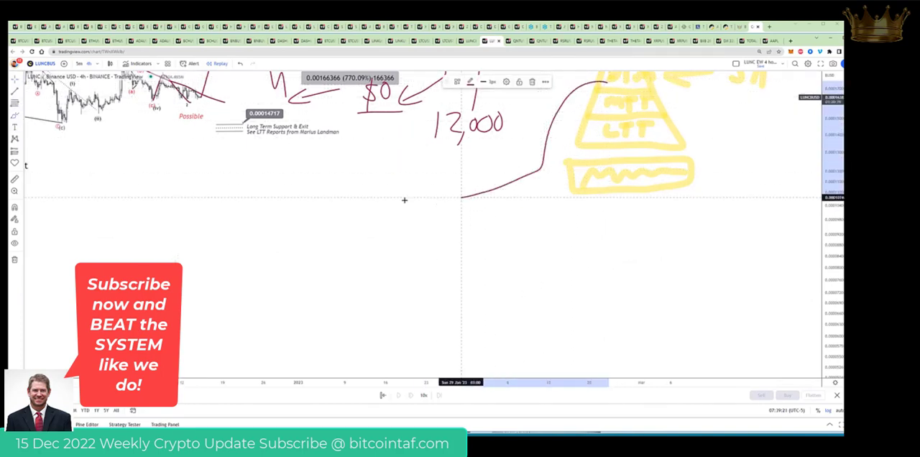
left_click_drag(535, 172, 162, 252)
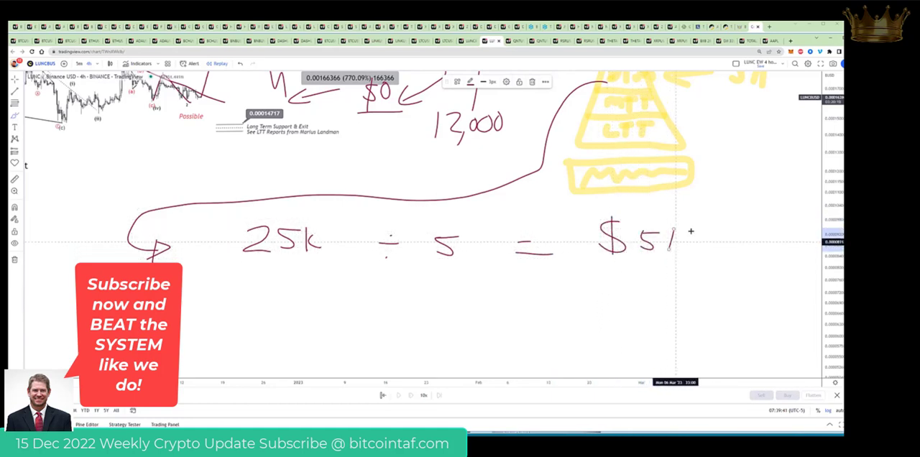
left_click_drag(647, 237, 733, 251)
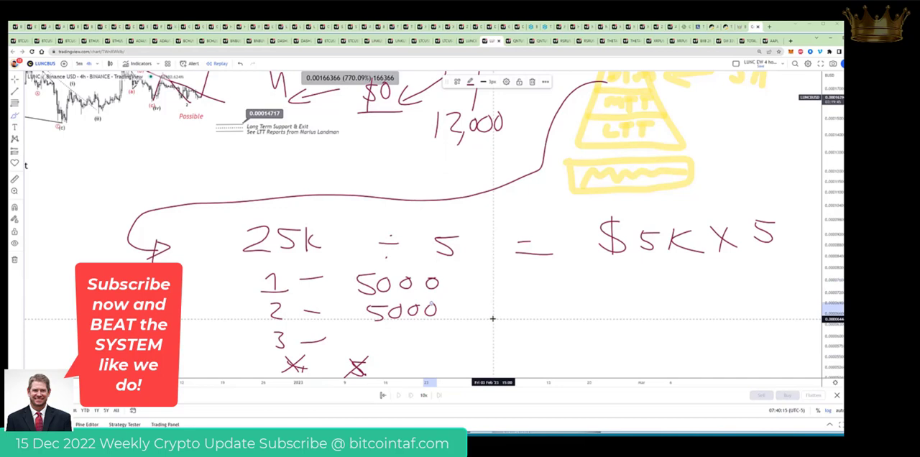
mouse_move(451, 295)
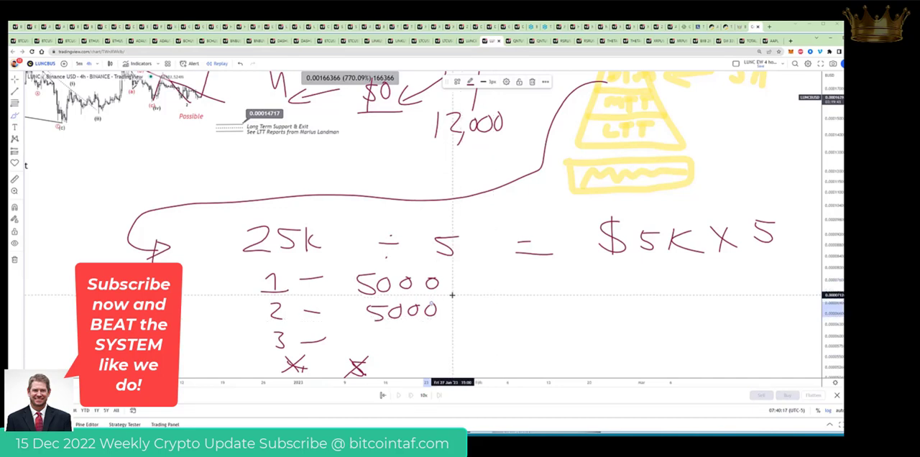
mouse_move(478, 284)
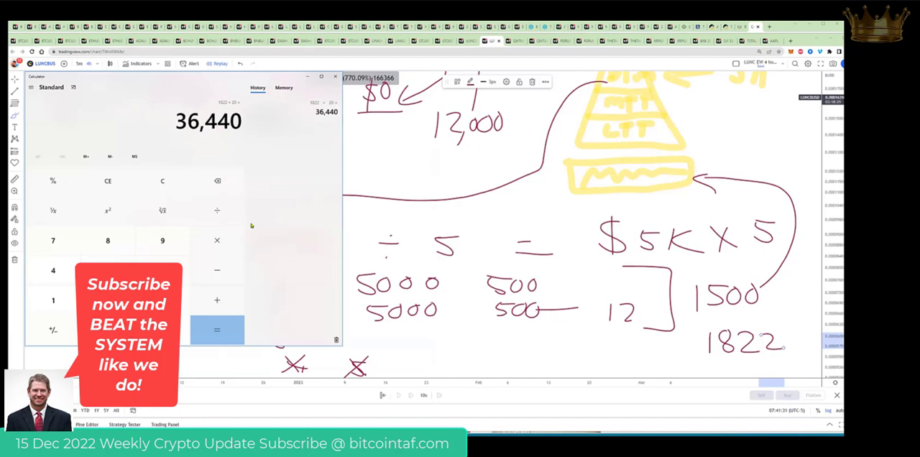
mouse_move(269, 189)
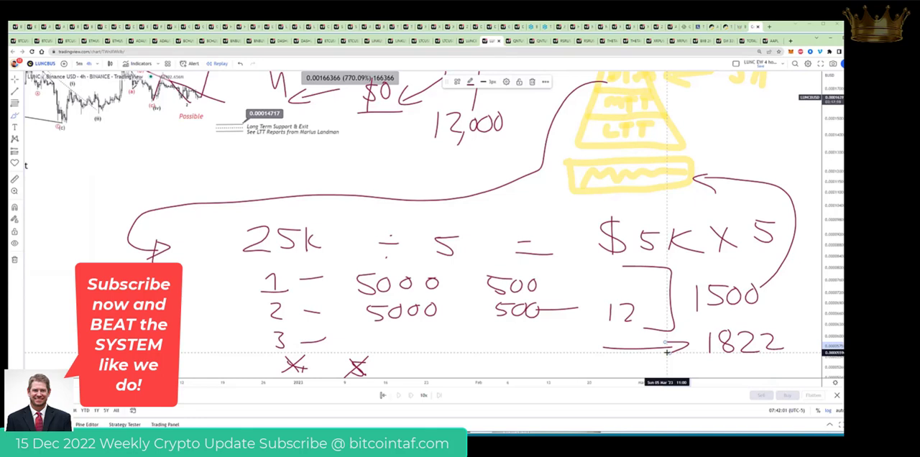
mouse_move(707, 273)
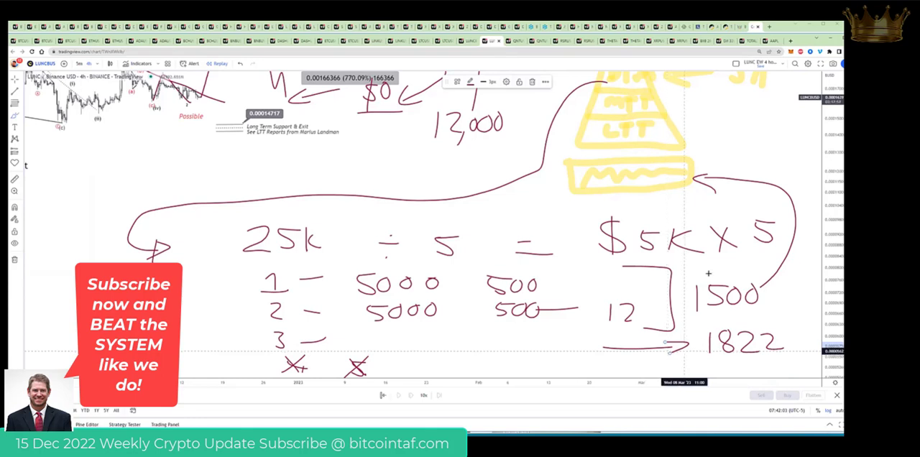